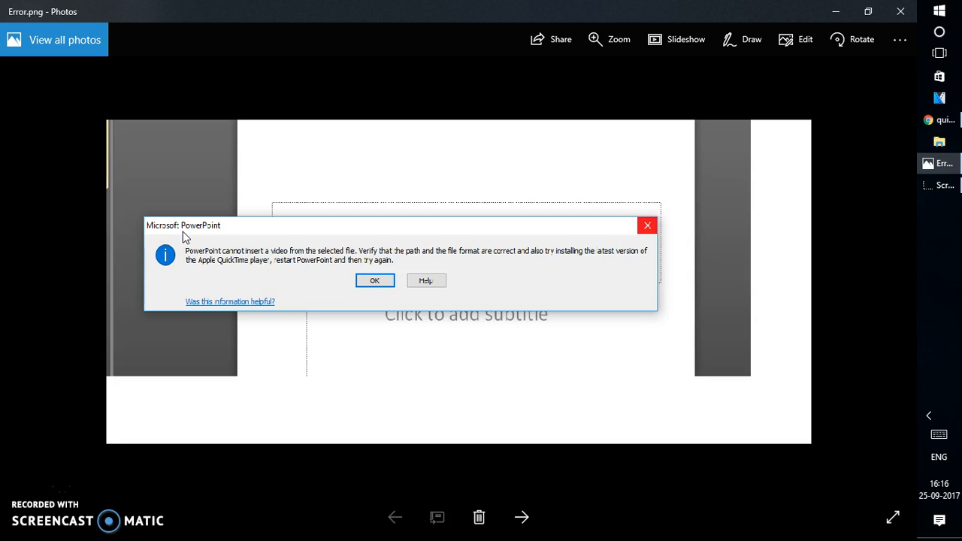
pyautogui.moveTo(369, 135)
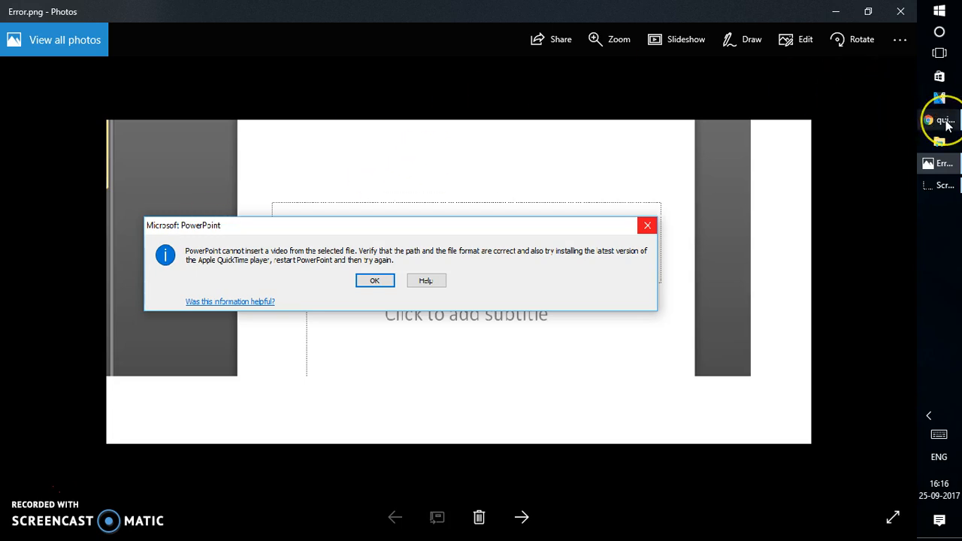
pyautogui.moveTo(944, 120)
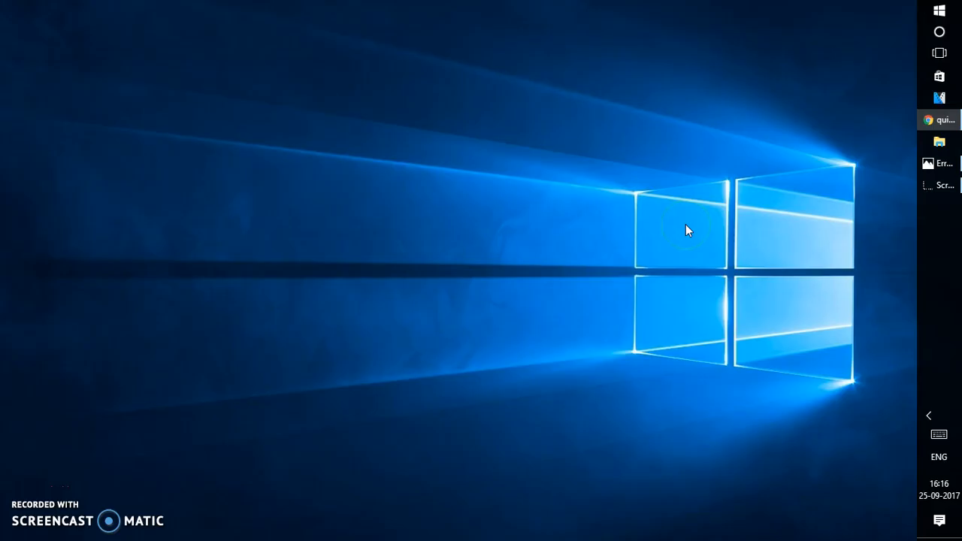
# Launch PowerPoint in safe mode via 'powerpnt /safe' and dismiss the cannot-insert-video error.
pyautogui.write('po')
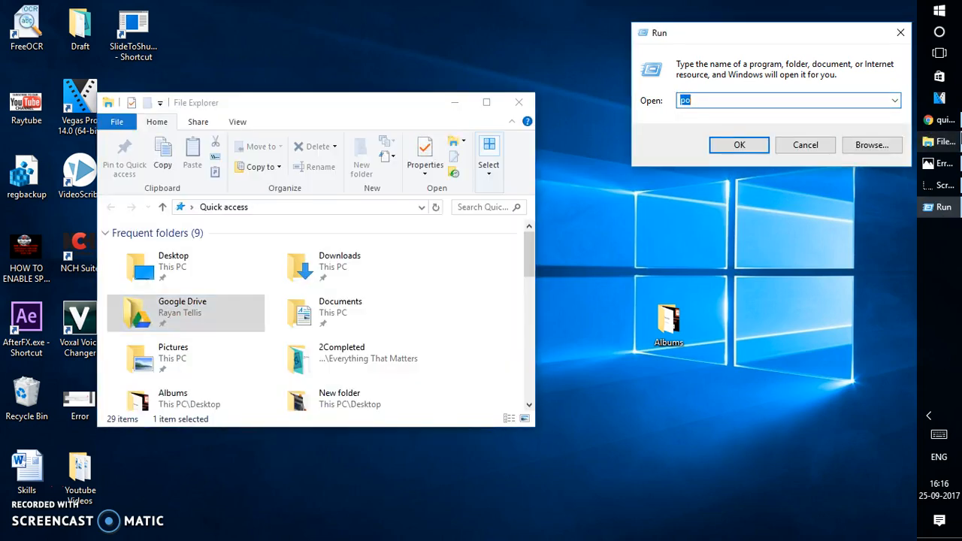
pyautogui.write('powerpnt /safe')
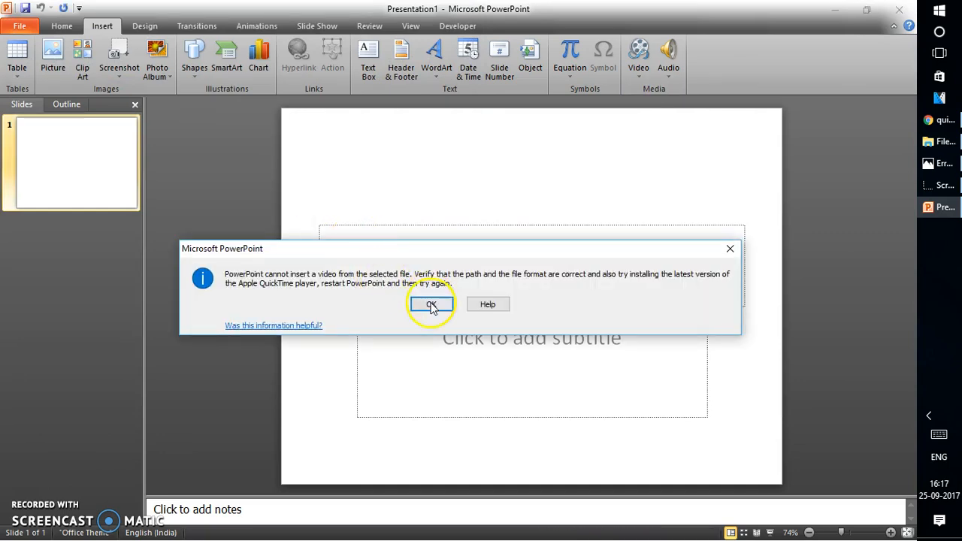
pyautogui.click(430, 304)
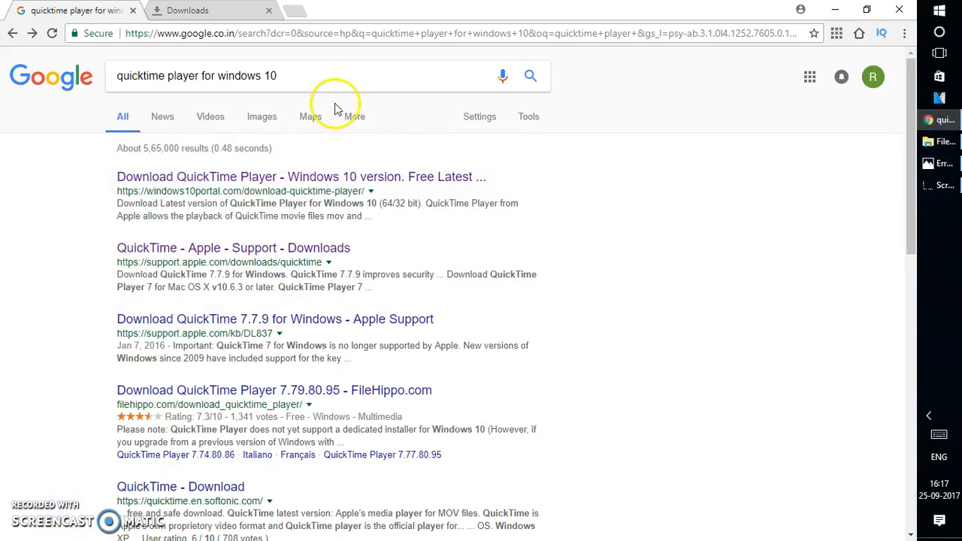
pyautogui.moveTo(229, 75)
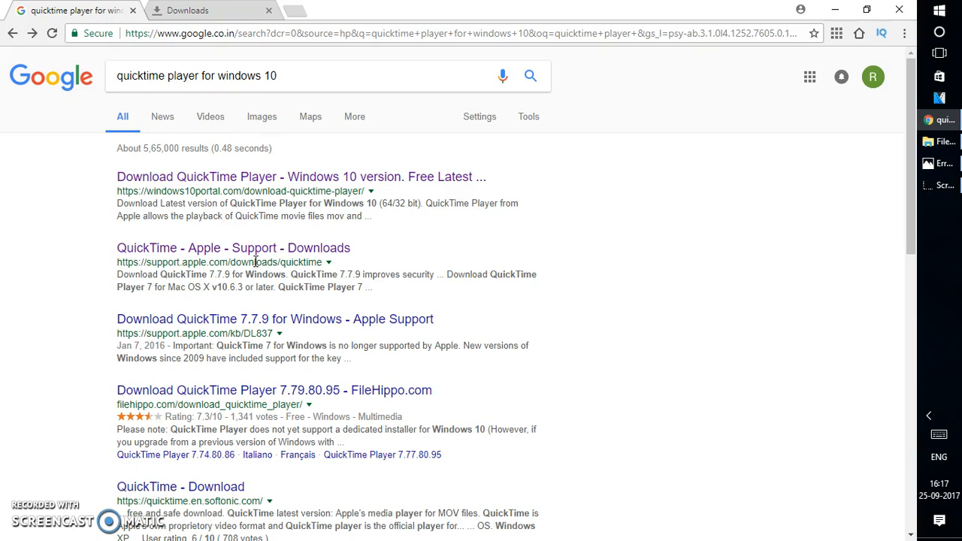
pyautogui.moveTo(253, 248)
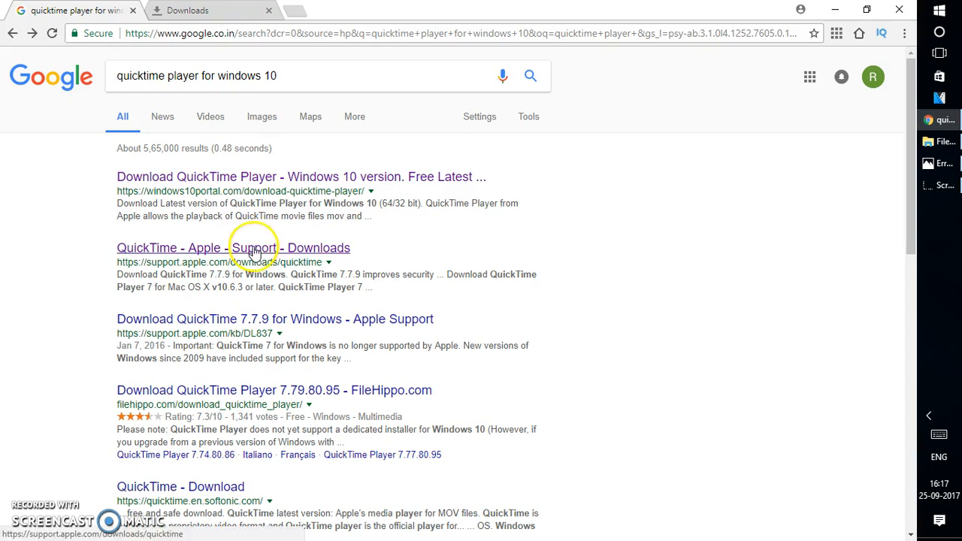
# Open the 'QuickTime - Apple - Support - Downloads' search result.
pyautogui.click(231, 248)
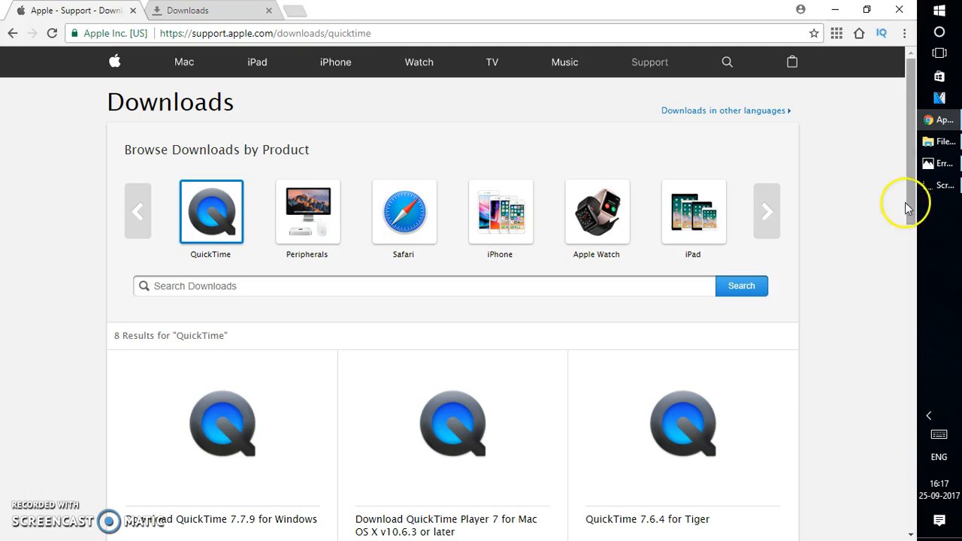
# Download the QuickTime 7.7.9 for Windows installer, cancelling the duplicate download.
pyautogui.scroll(-3)
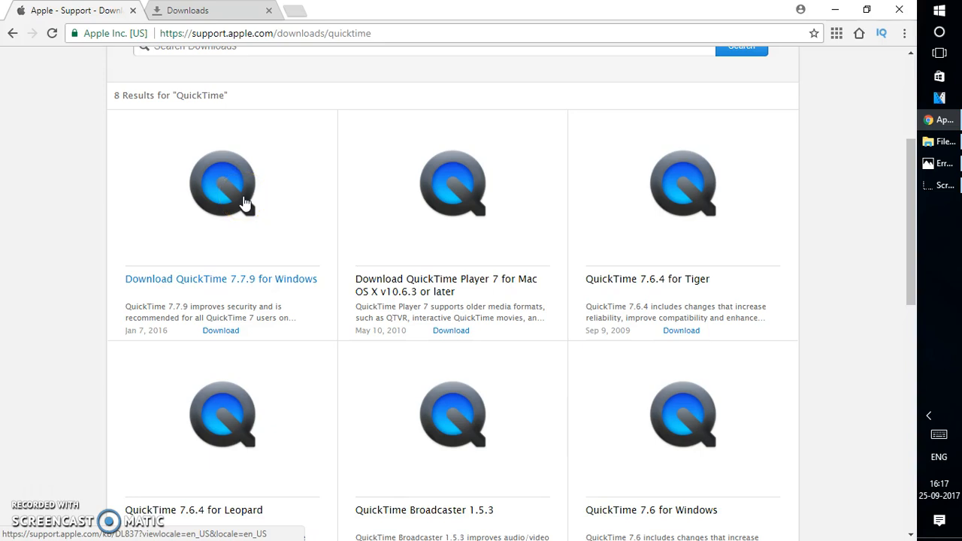
pyautogui.click(221, 331)
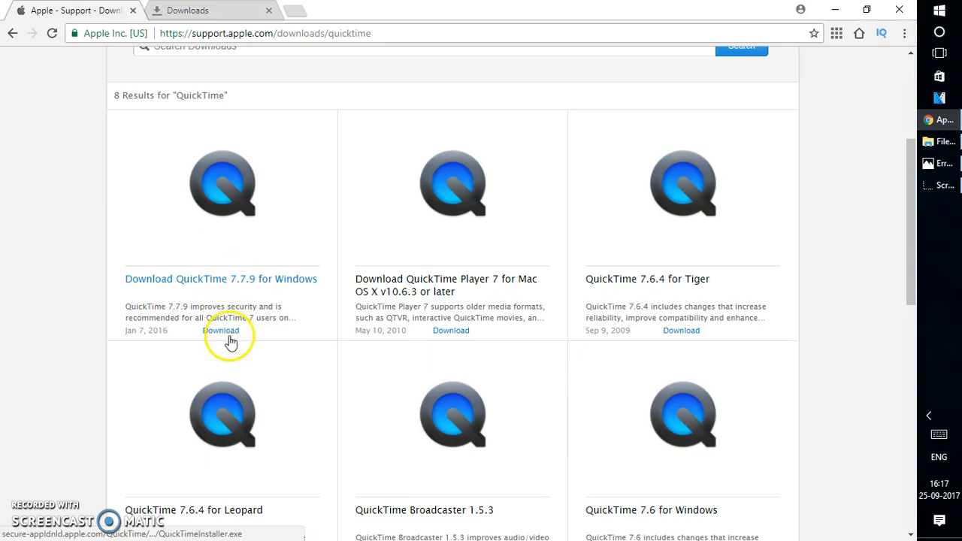
pyautogui.click(221, 331)
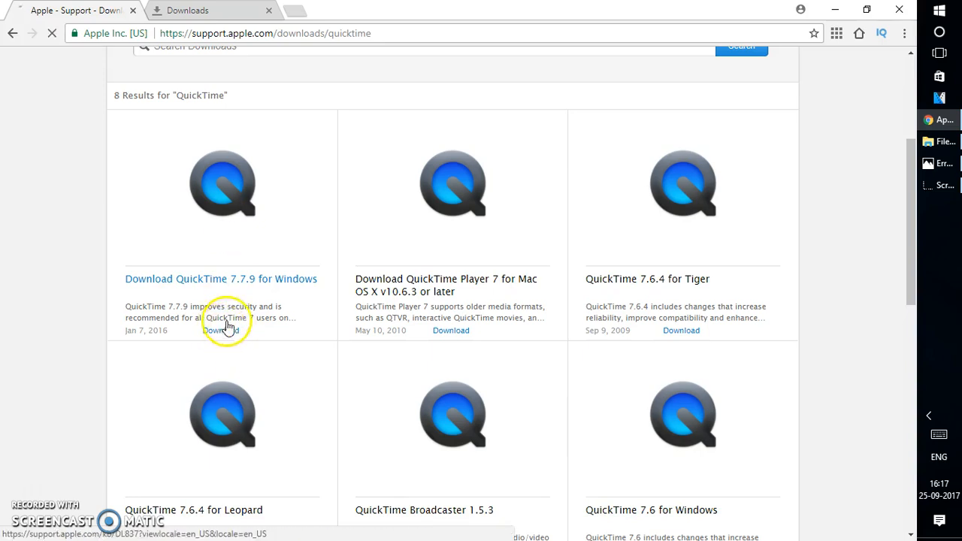
pyautogui.click(219, 330)
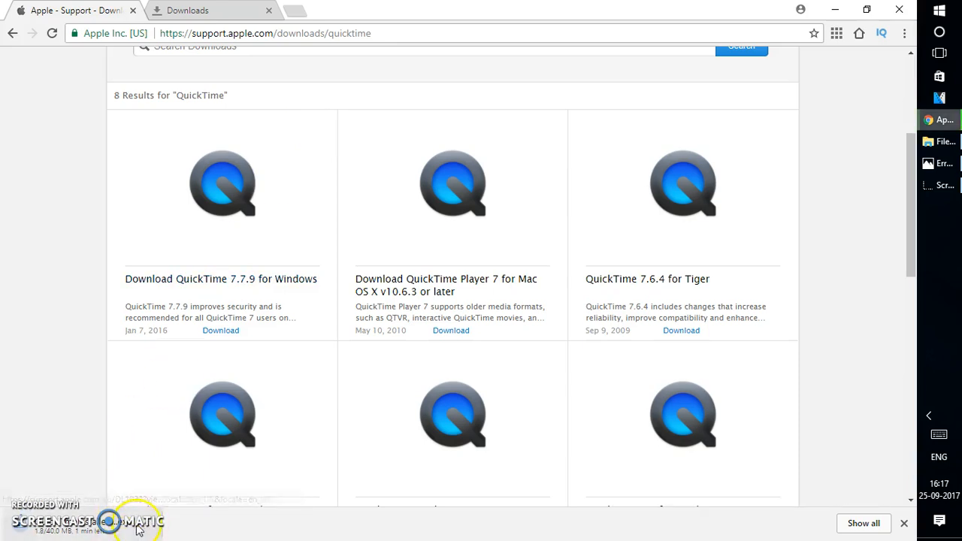
pyautogui.moveTo(171, 511)
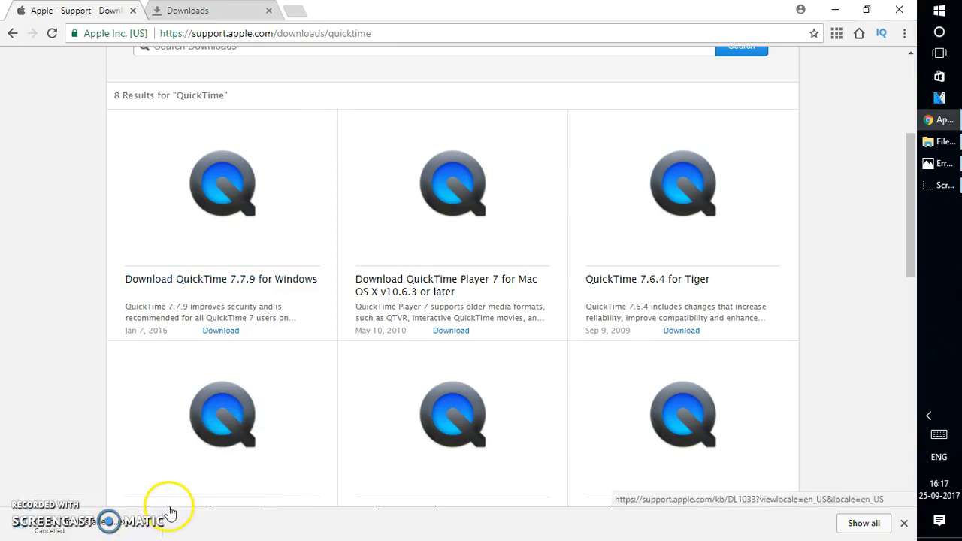
# Reveal the downloaded QuickTime installer in the Downloads folder from Chrome's download list.
pyautogui.click(186, 9)
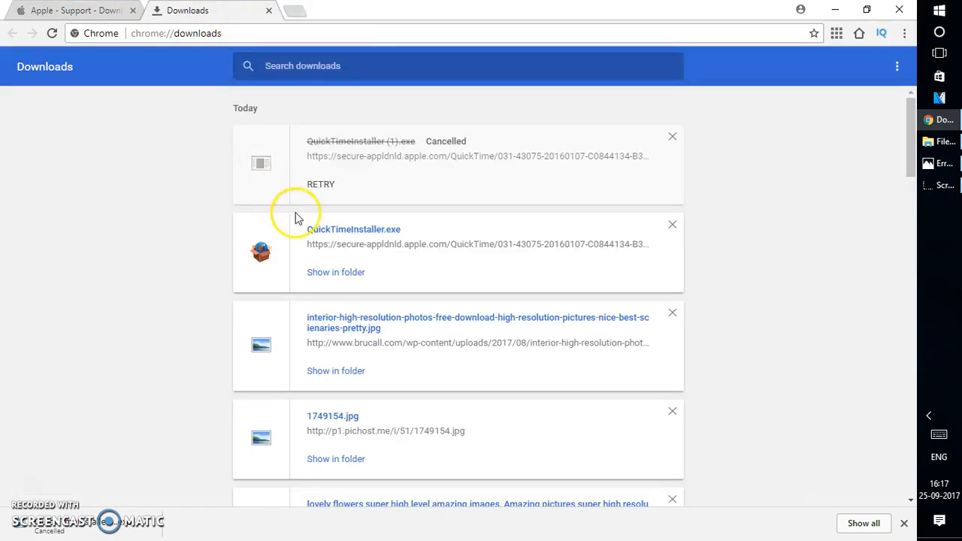
pyautogui.moveTo(337, 272)
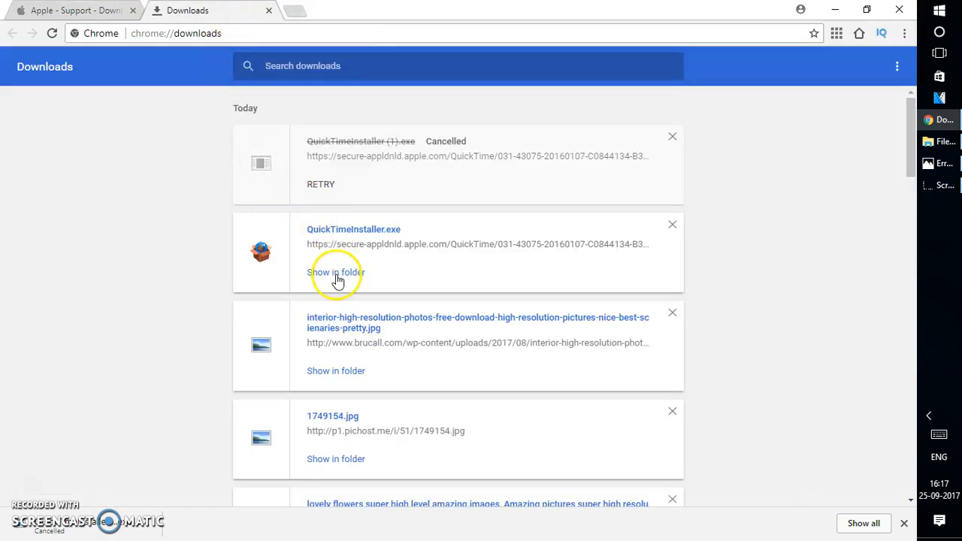
pyautogui.click(337, 272)
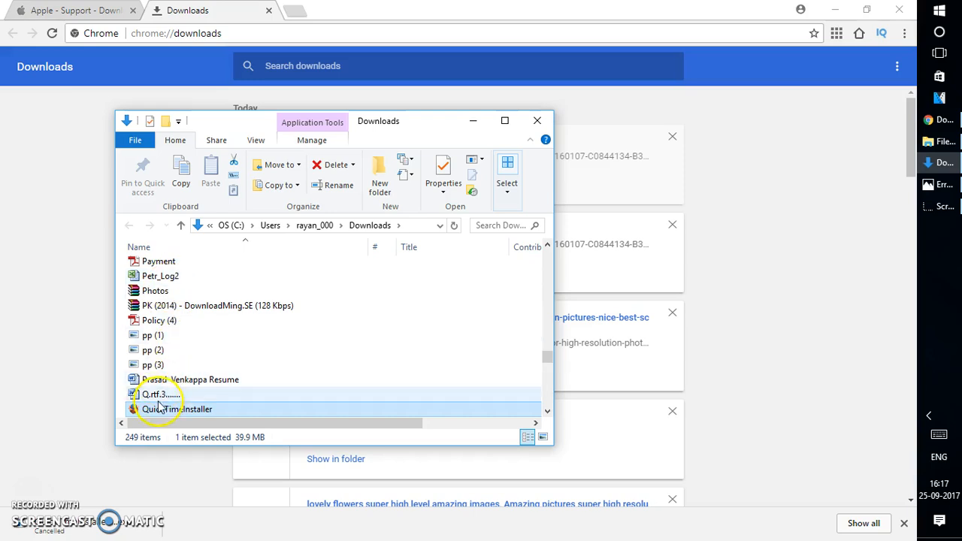
# Run QuickTimeInstaller, accept the license, and install the Typical setup to the default folder.
pyautogui.doubleClick(177, 409)
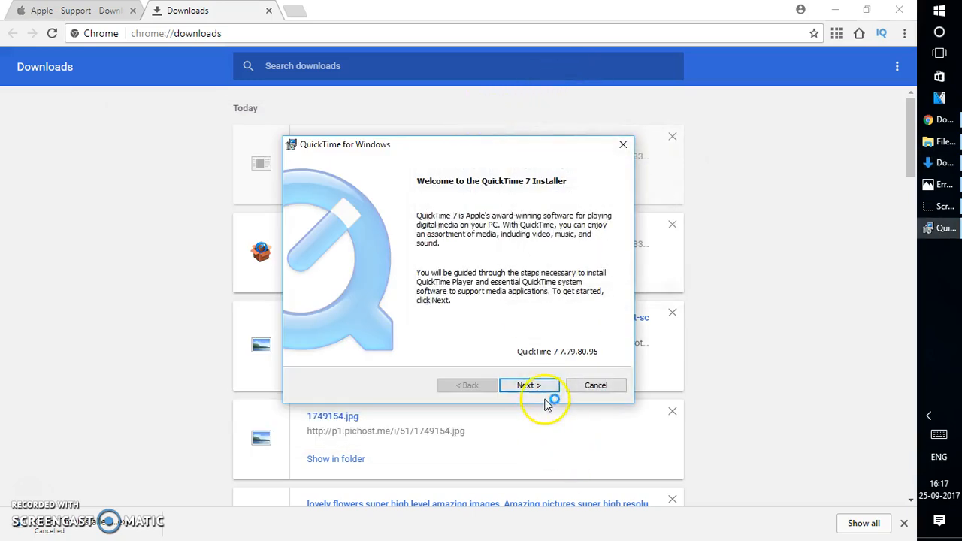
pyautogui.click(527, 385)
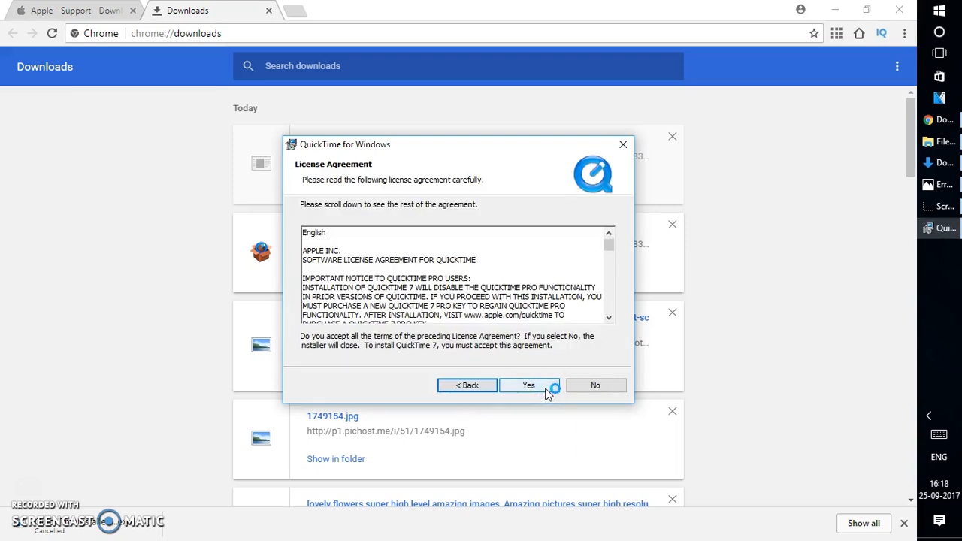
pyautogui.click(529, 384)
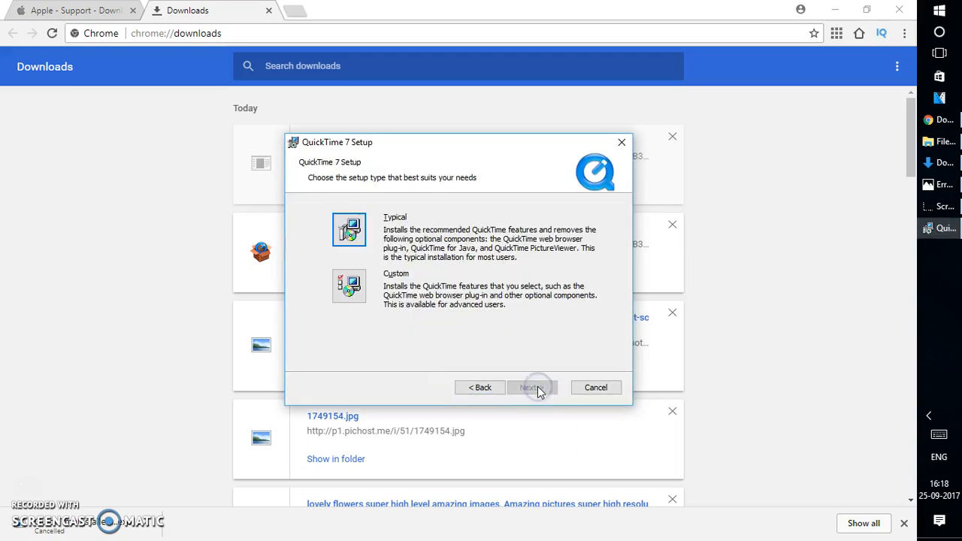
pyautogui.click(532, 388)
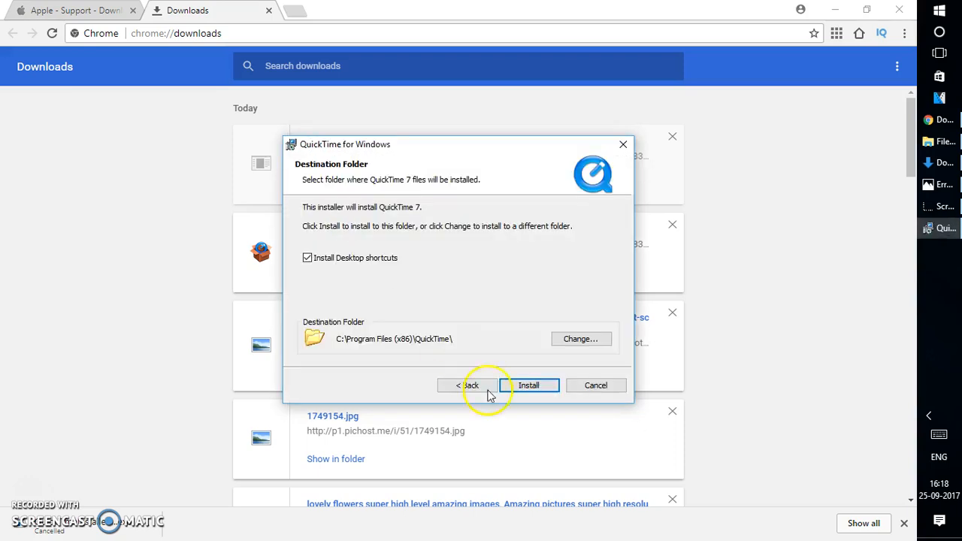
pyautogui.click(530, 385)
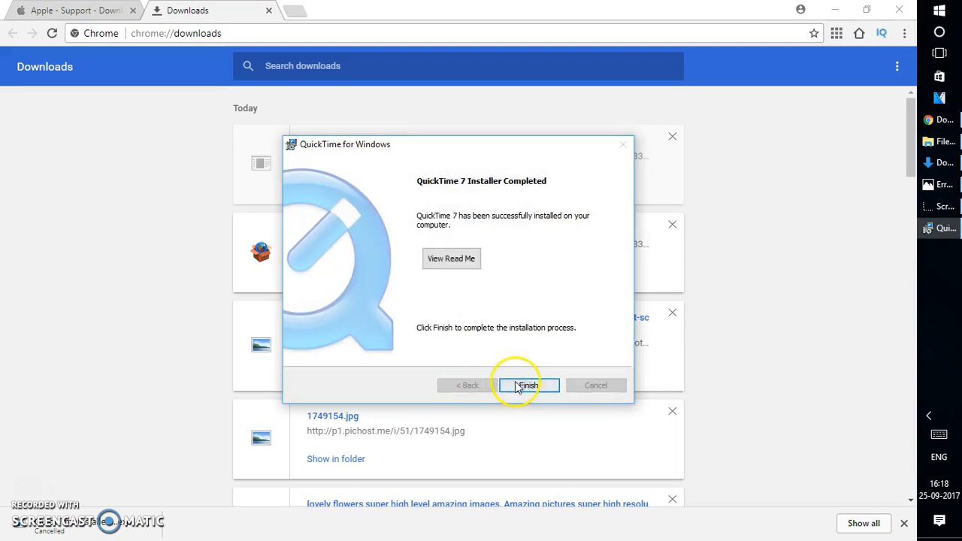
pyautogui.click(526, 385)
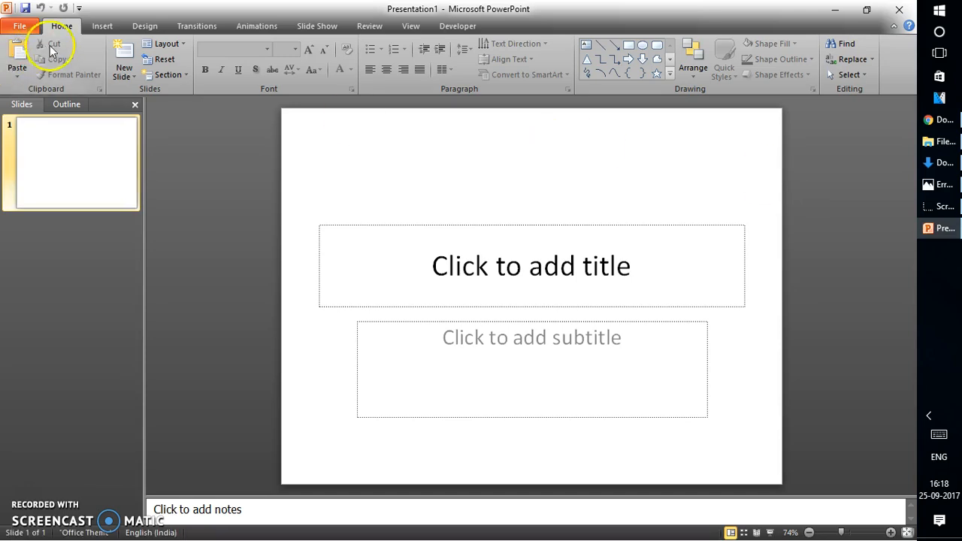
# Insert a video from the Youtube Videos folder onto the slide via Video from File.
pyautogui.click(102, 26)
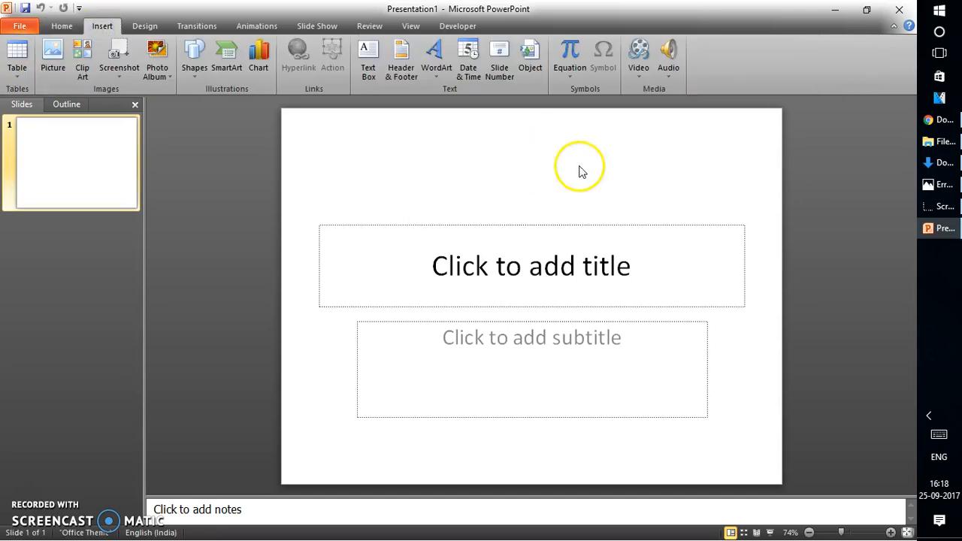
pyautogui.click(637, 60)
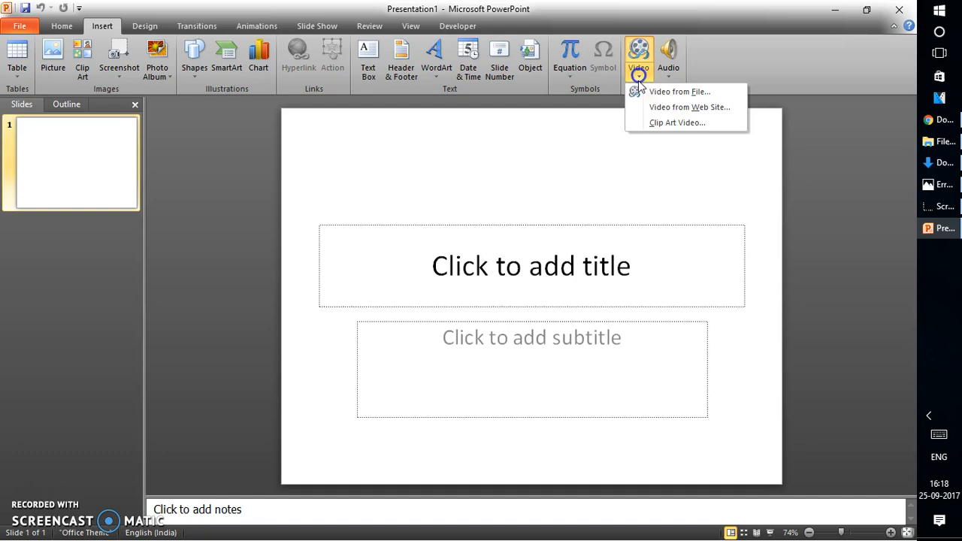
pyautogui.click(679, 92)
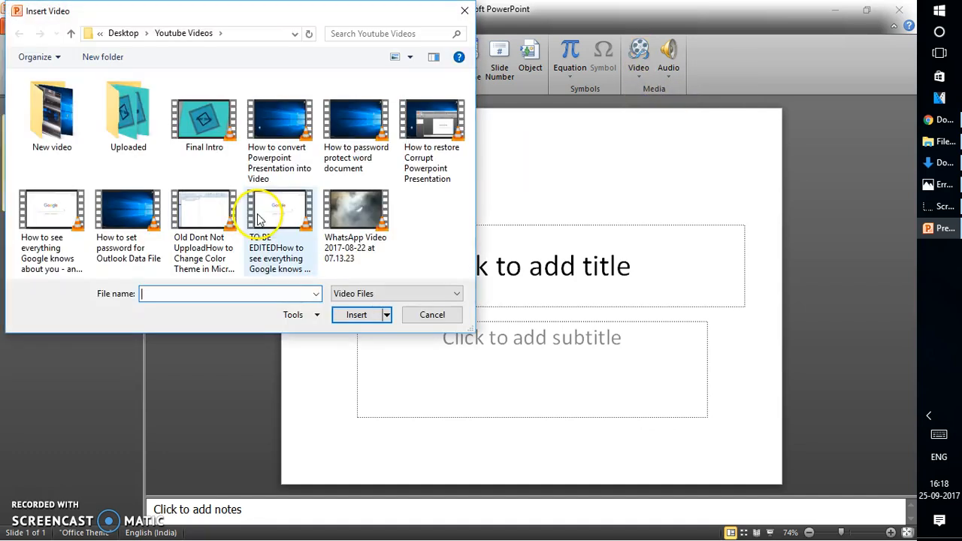
pyautogui.click(356, 315)
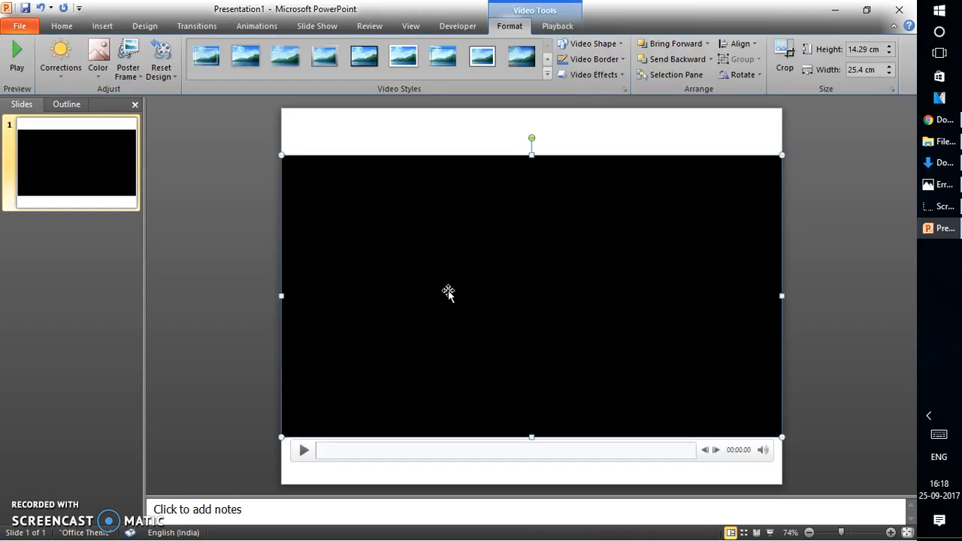
# Play the inserted video and adjust its playback volume.
pyautogui.click(303, 449)
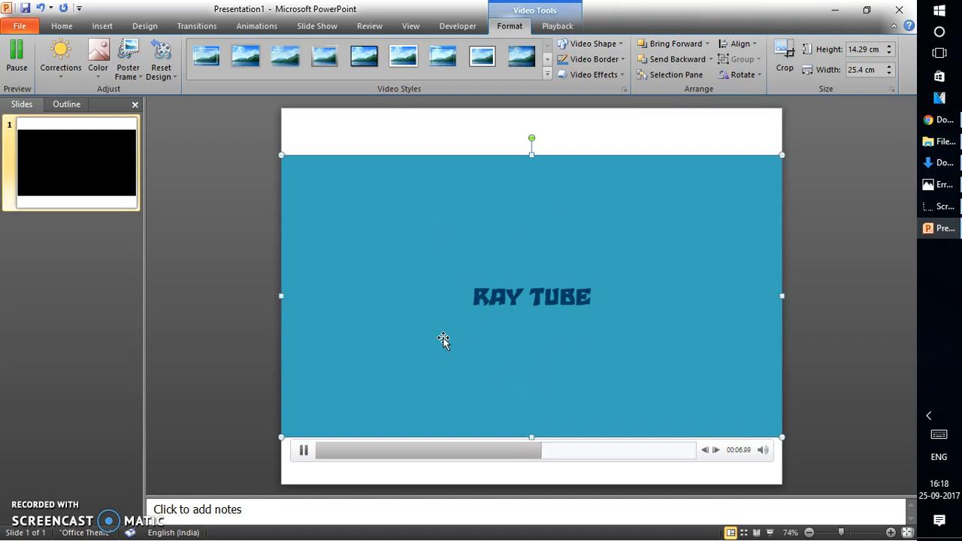
pyautogui.click(763, 450)
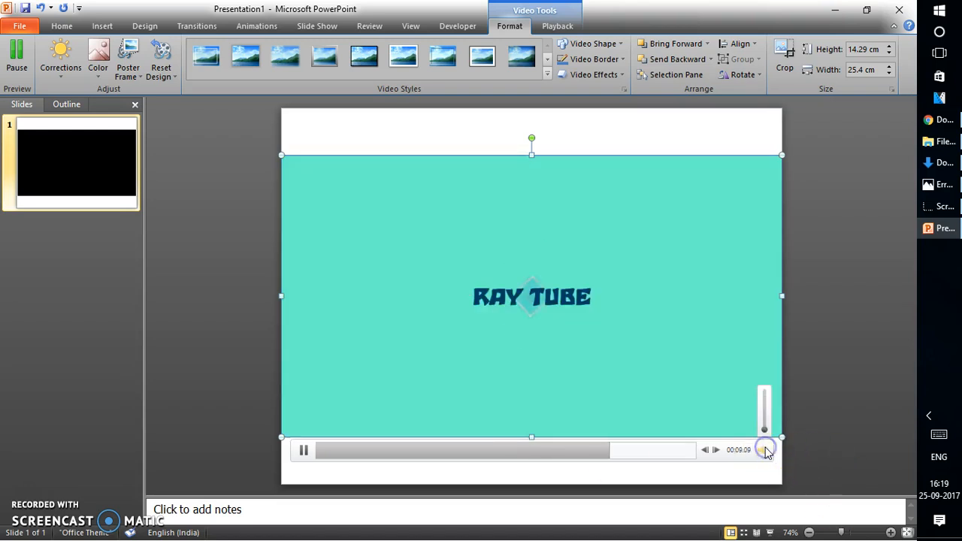